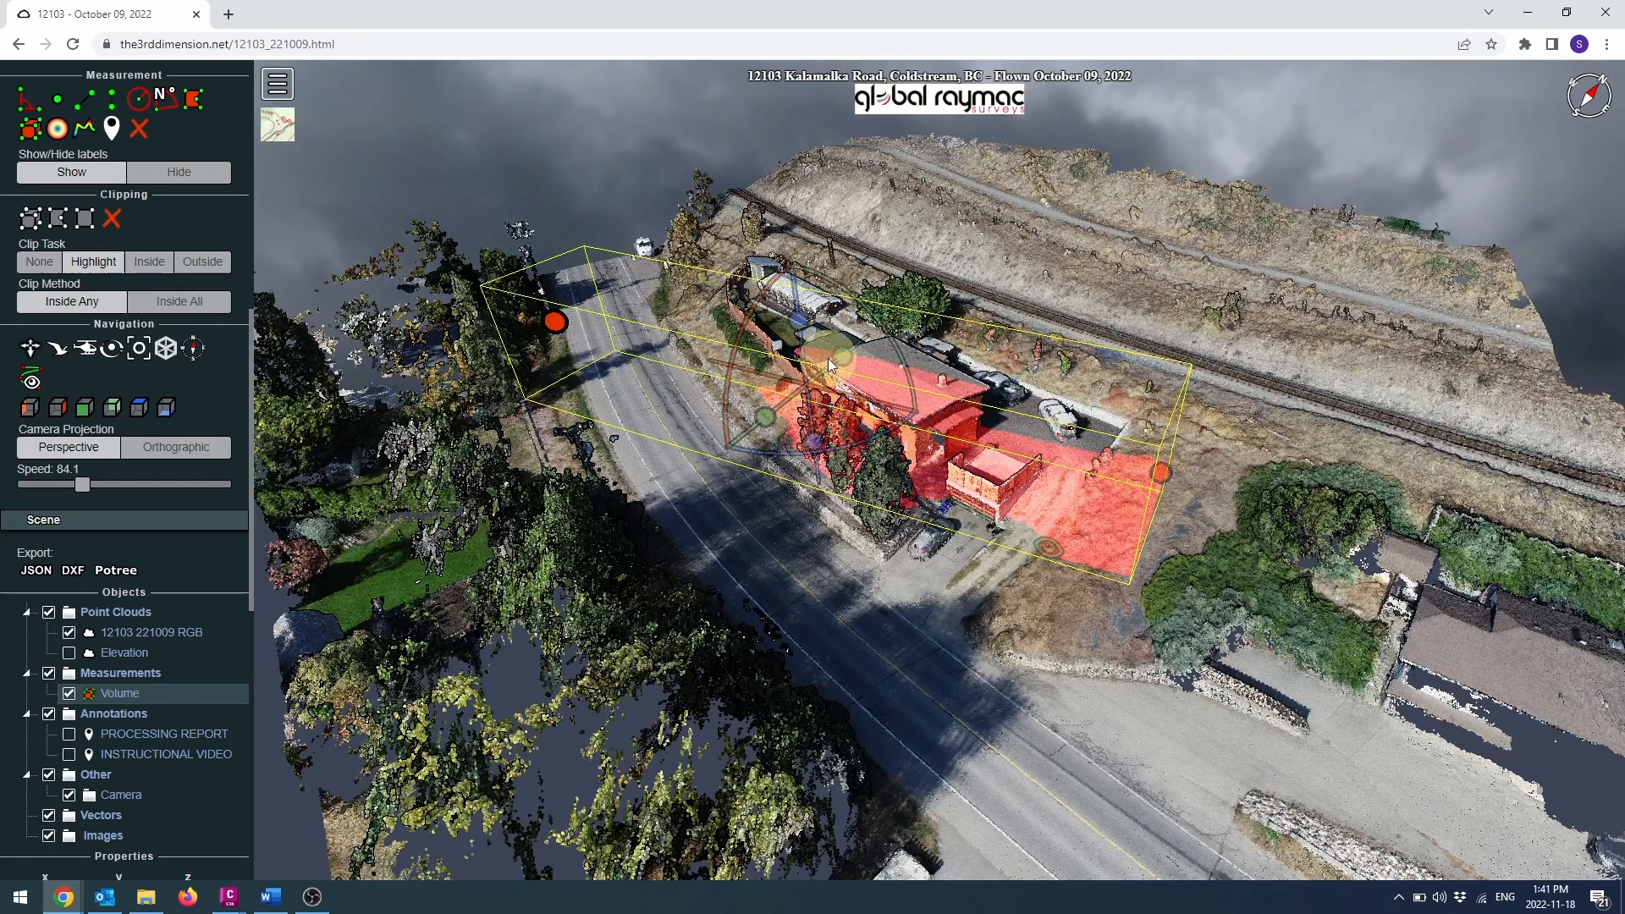
Step: Stretch the clipping box over the building, then enlarge it to cover the surroundings
drag(829, 365, 954, 376)
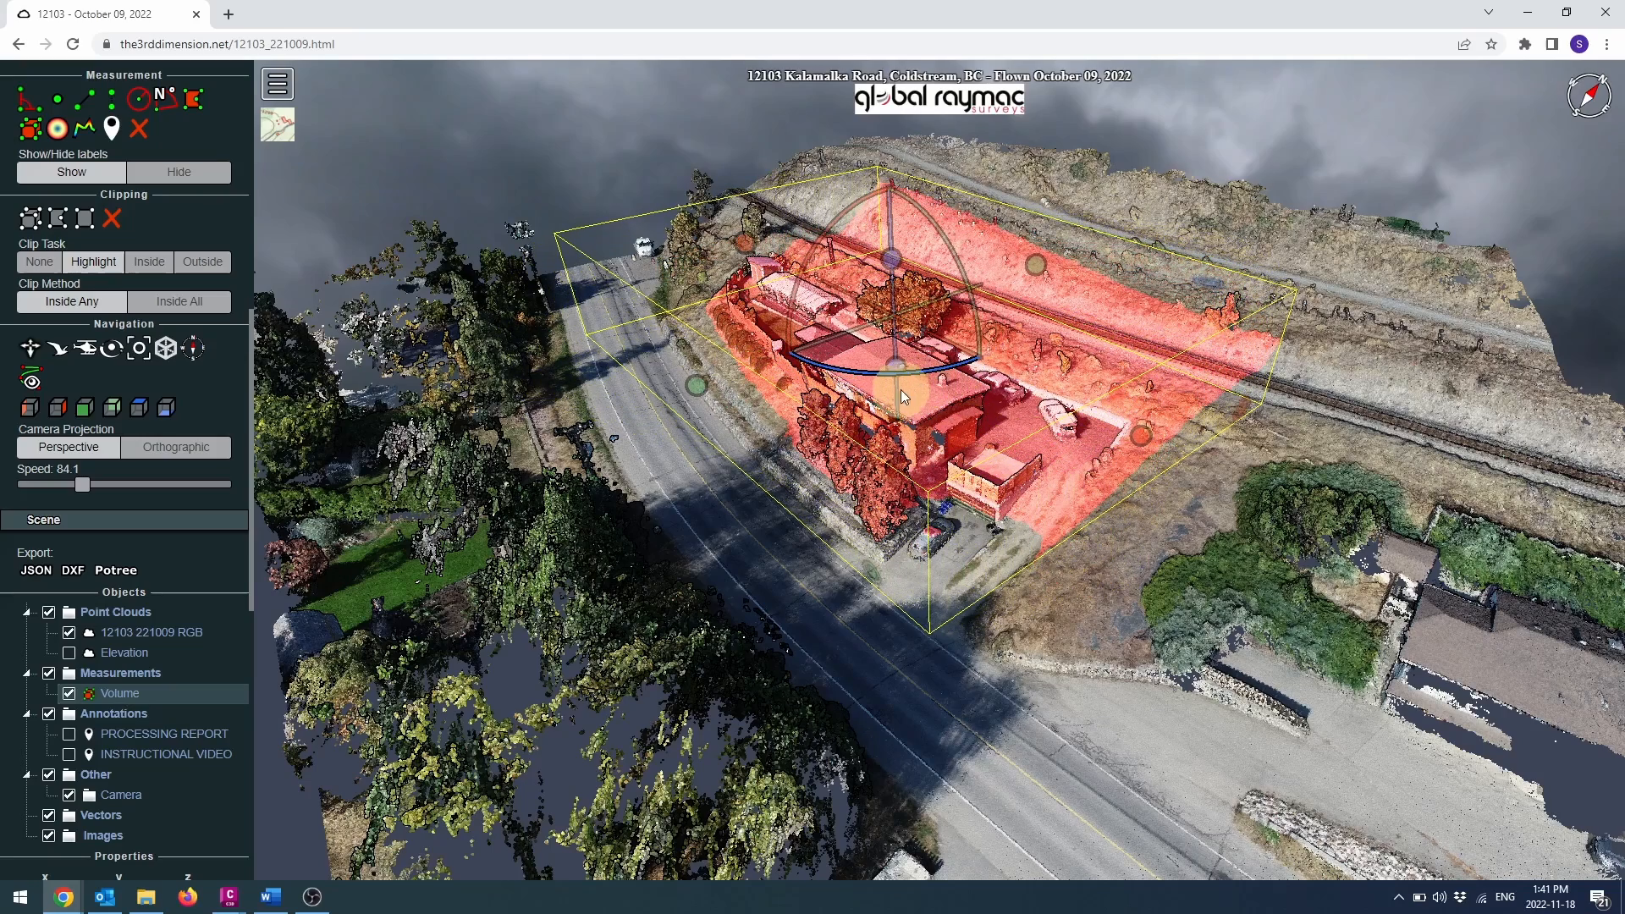
drag(897, 389, 891, 446)
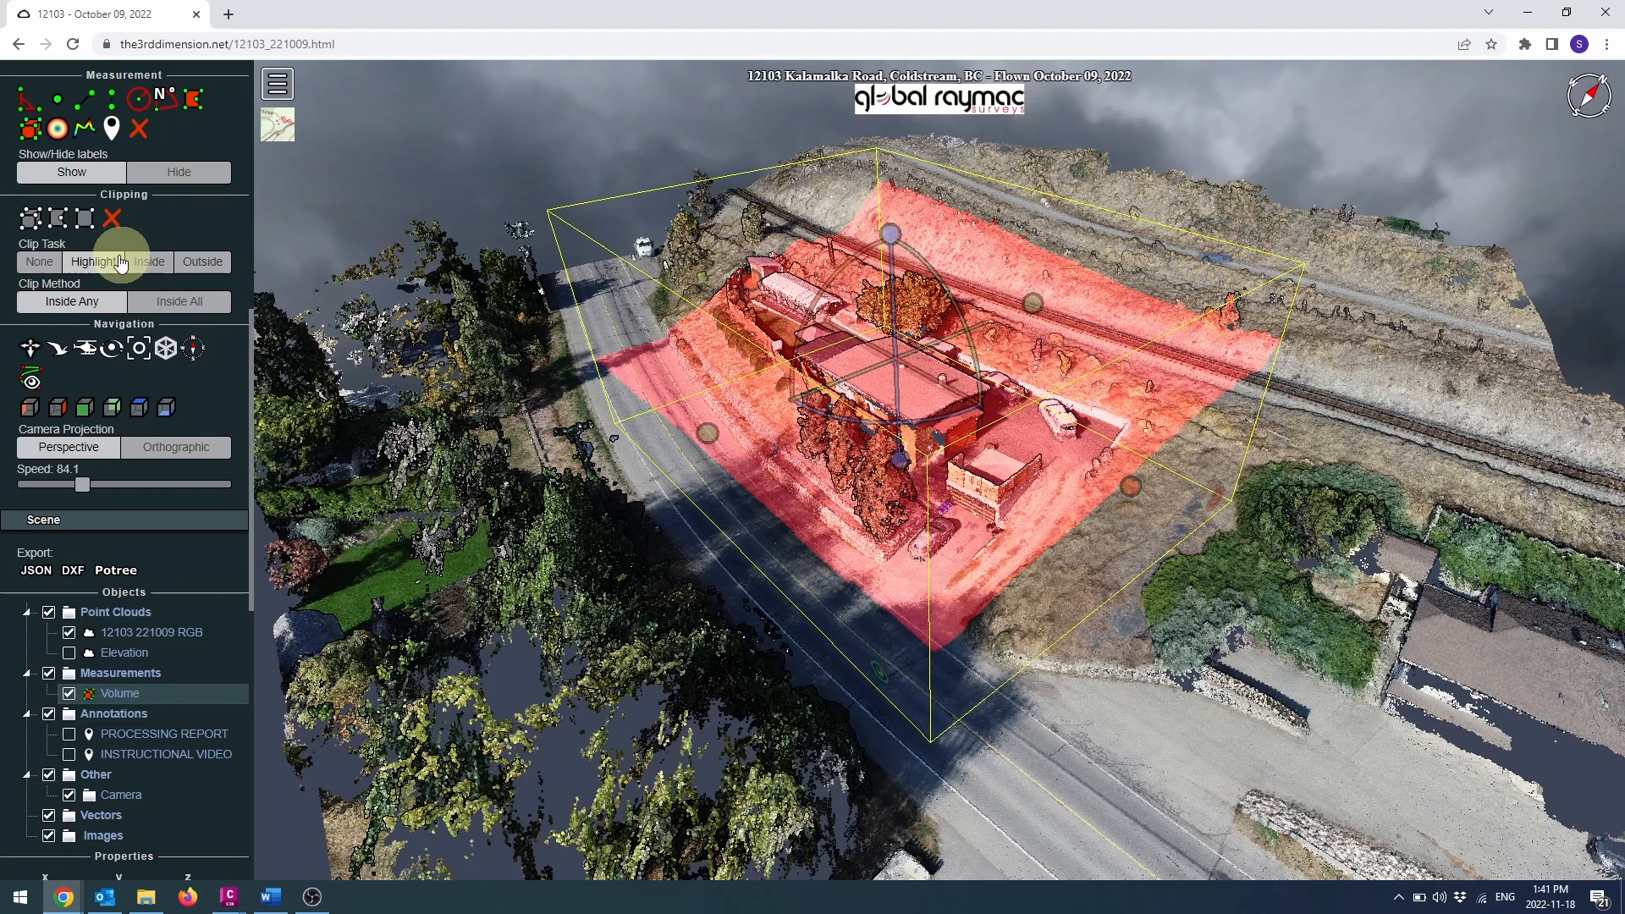
Step: Cycle the clip task through None, Highlight and Outside, settling on Inside
click(39, 262)
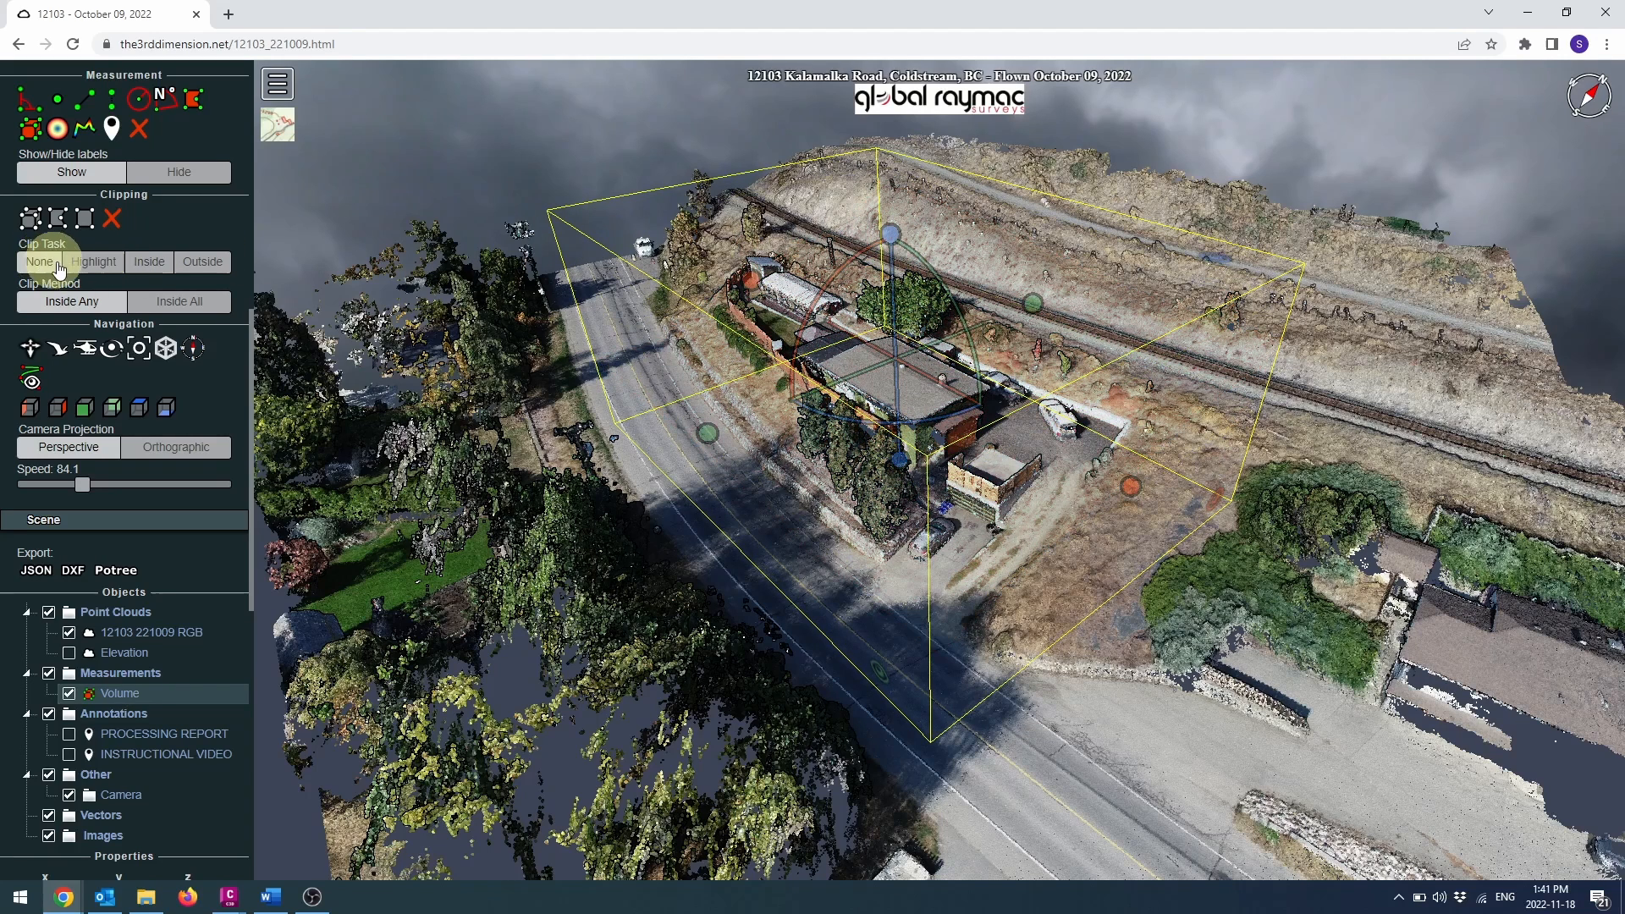
click(149, 261)
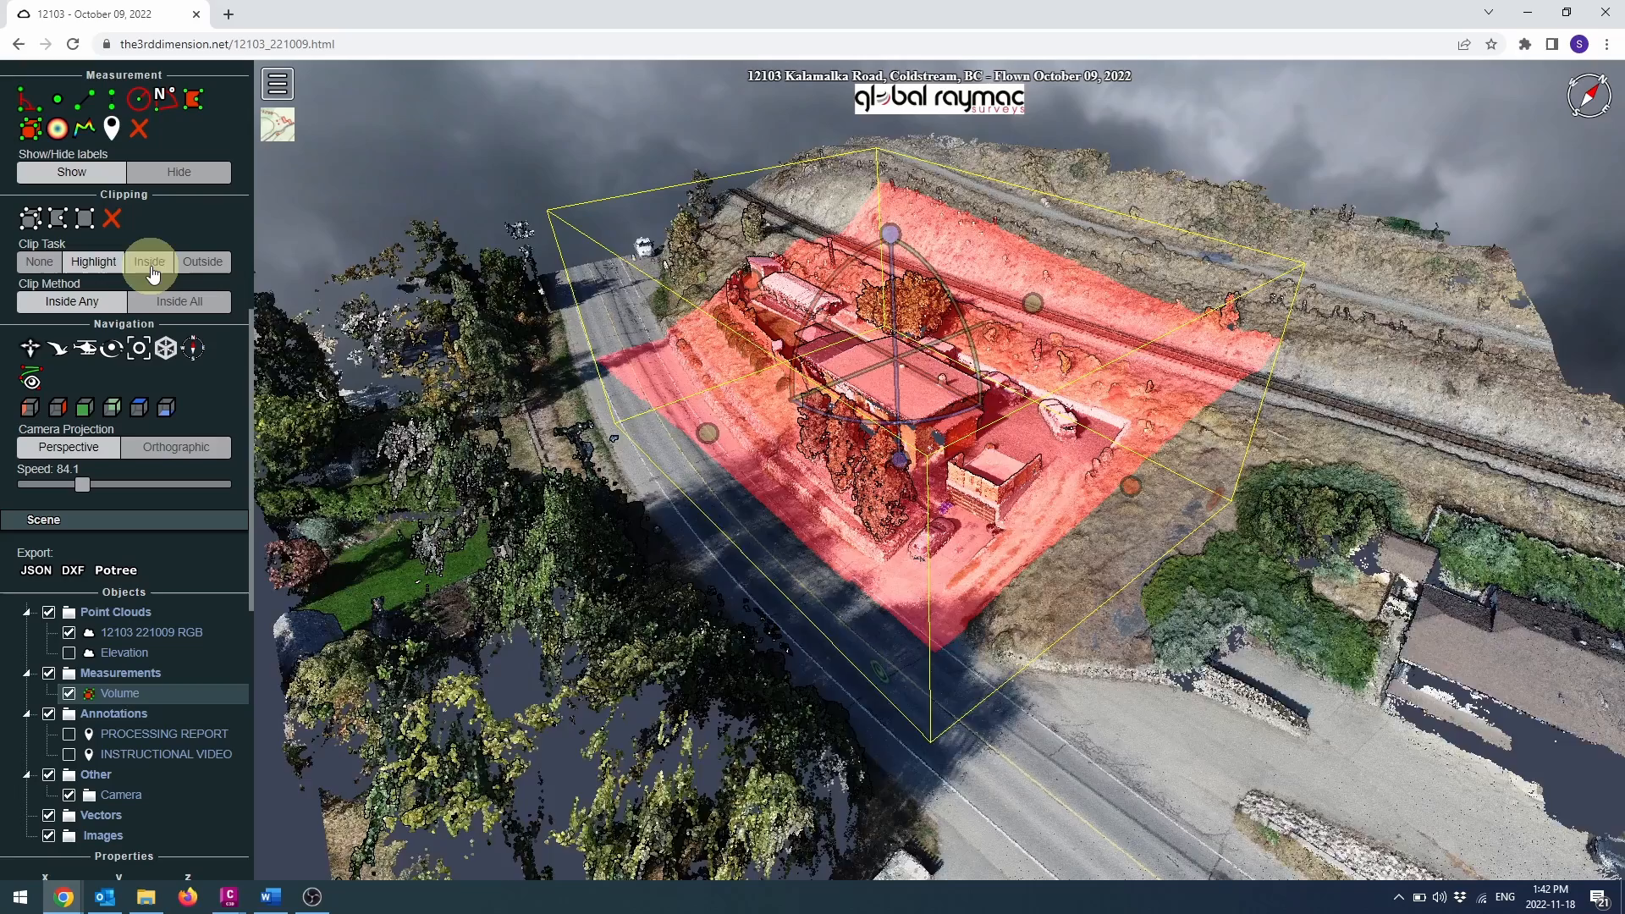
click(202, 262)
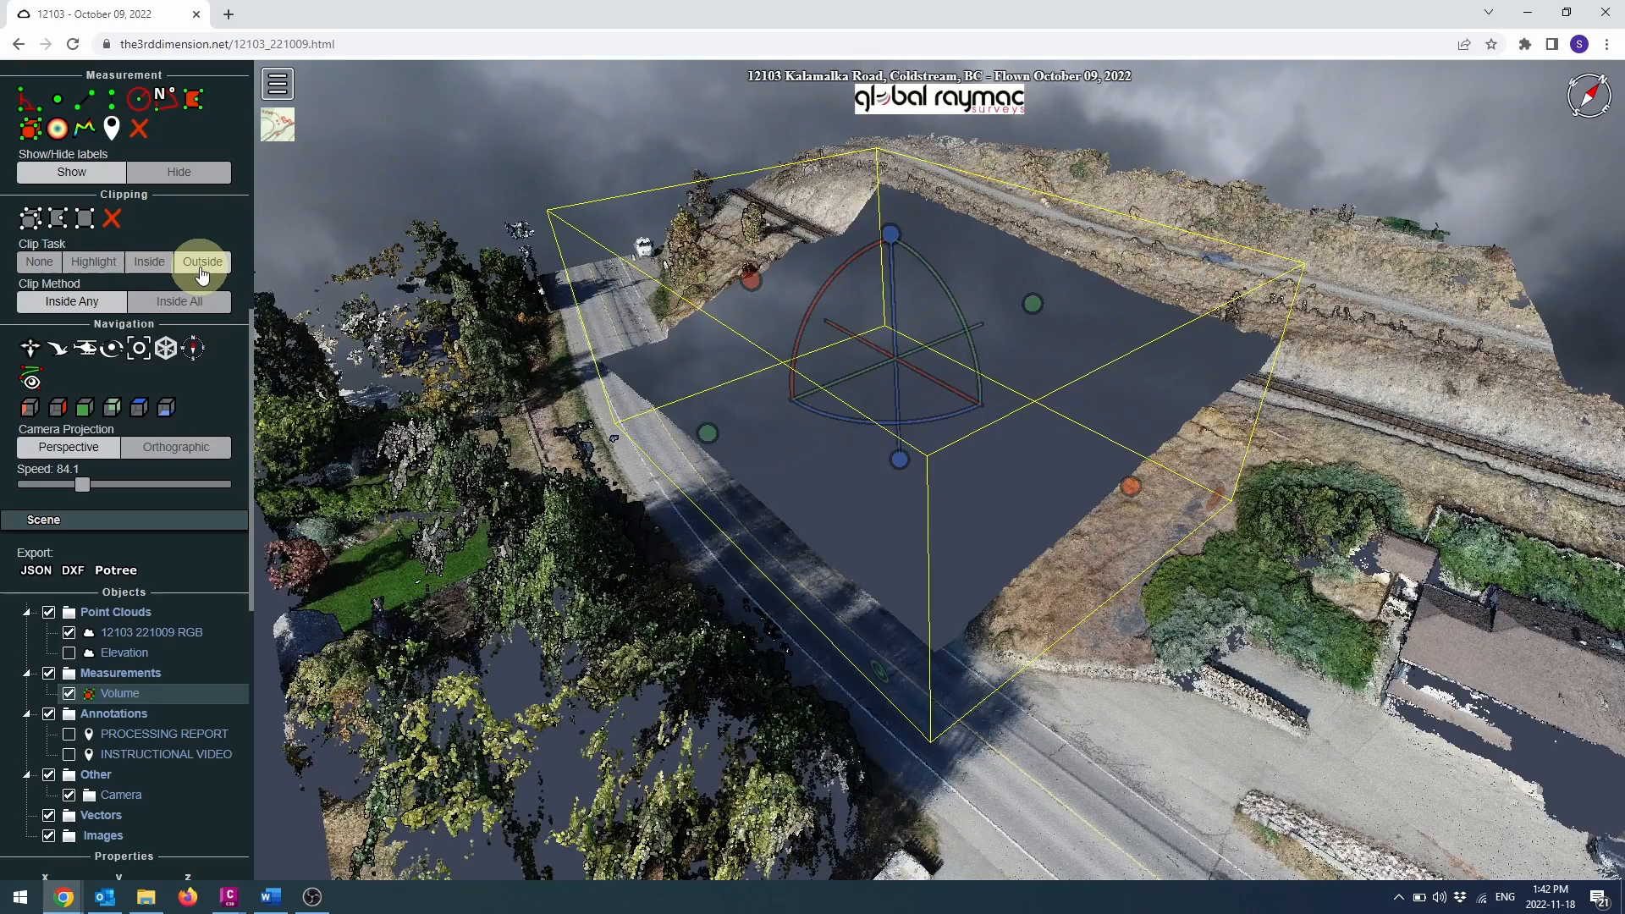
click(149, 262)
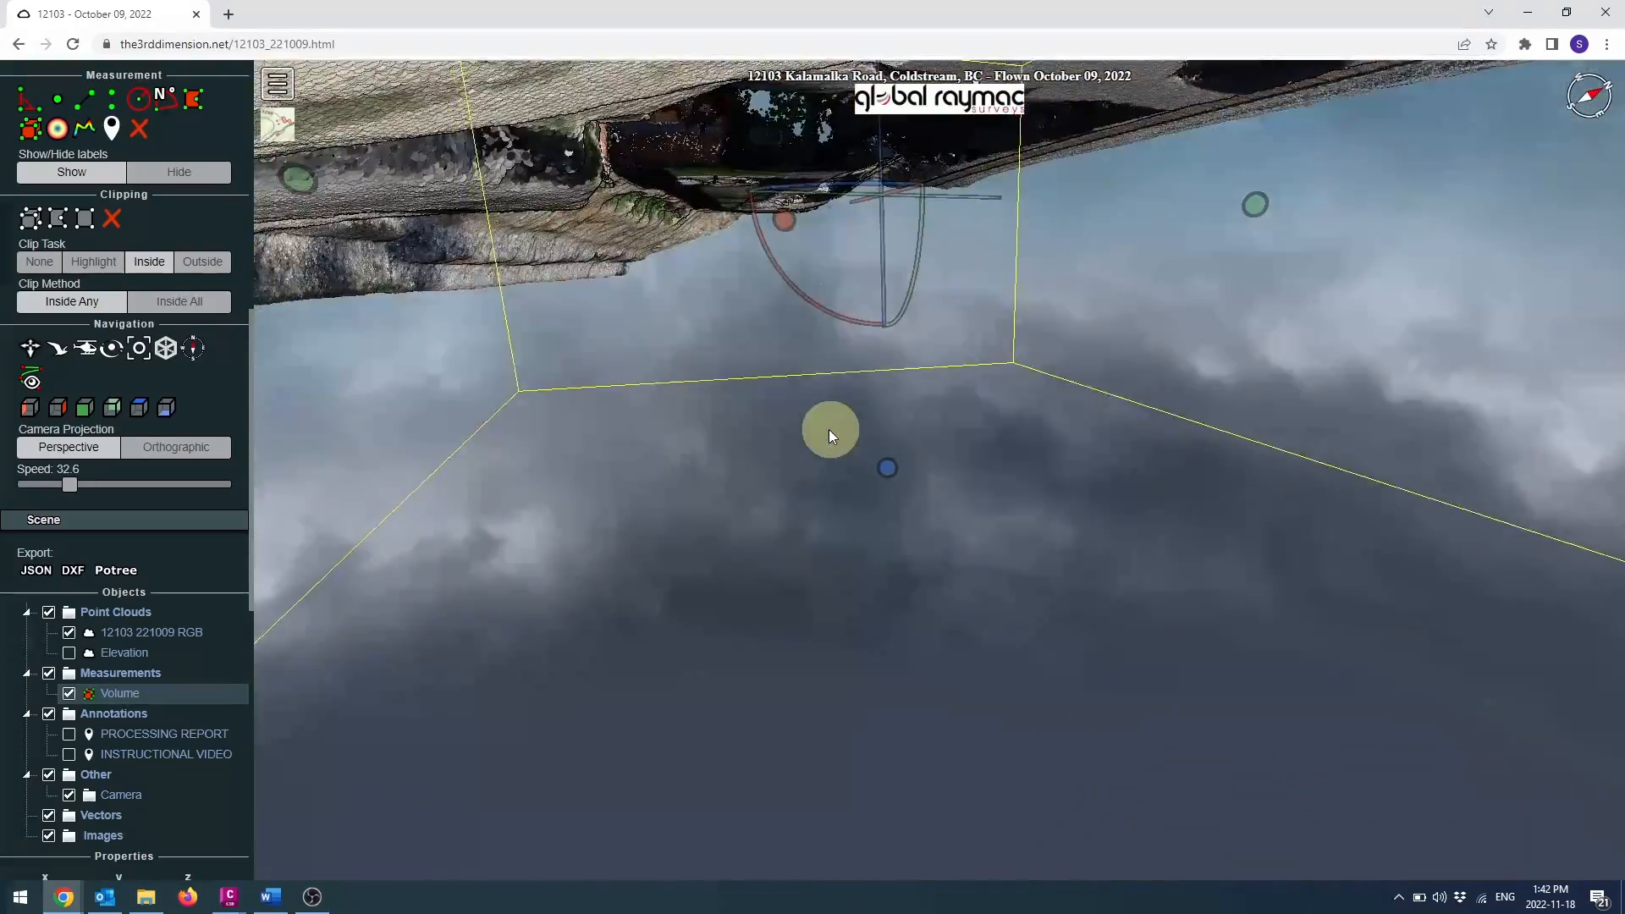
drag(829, 430, 1342, 539)
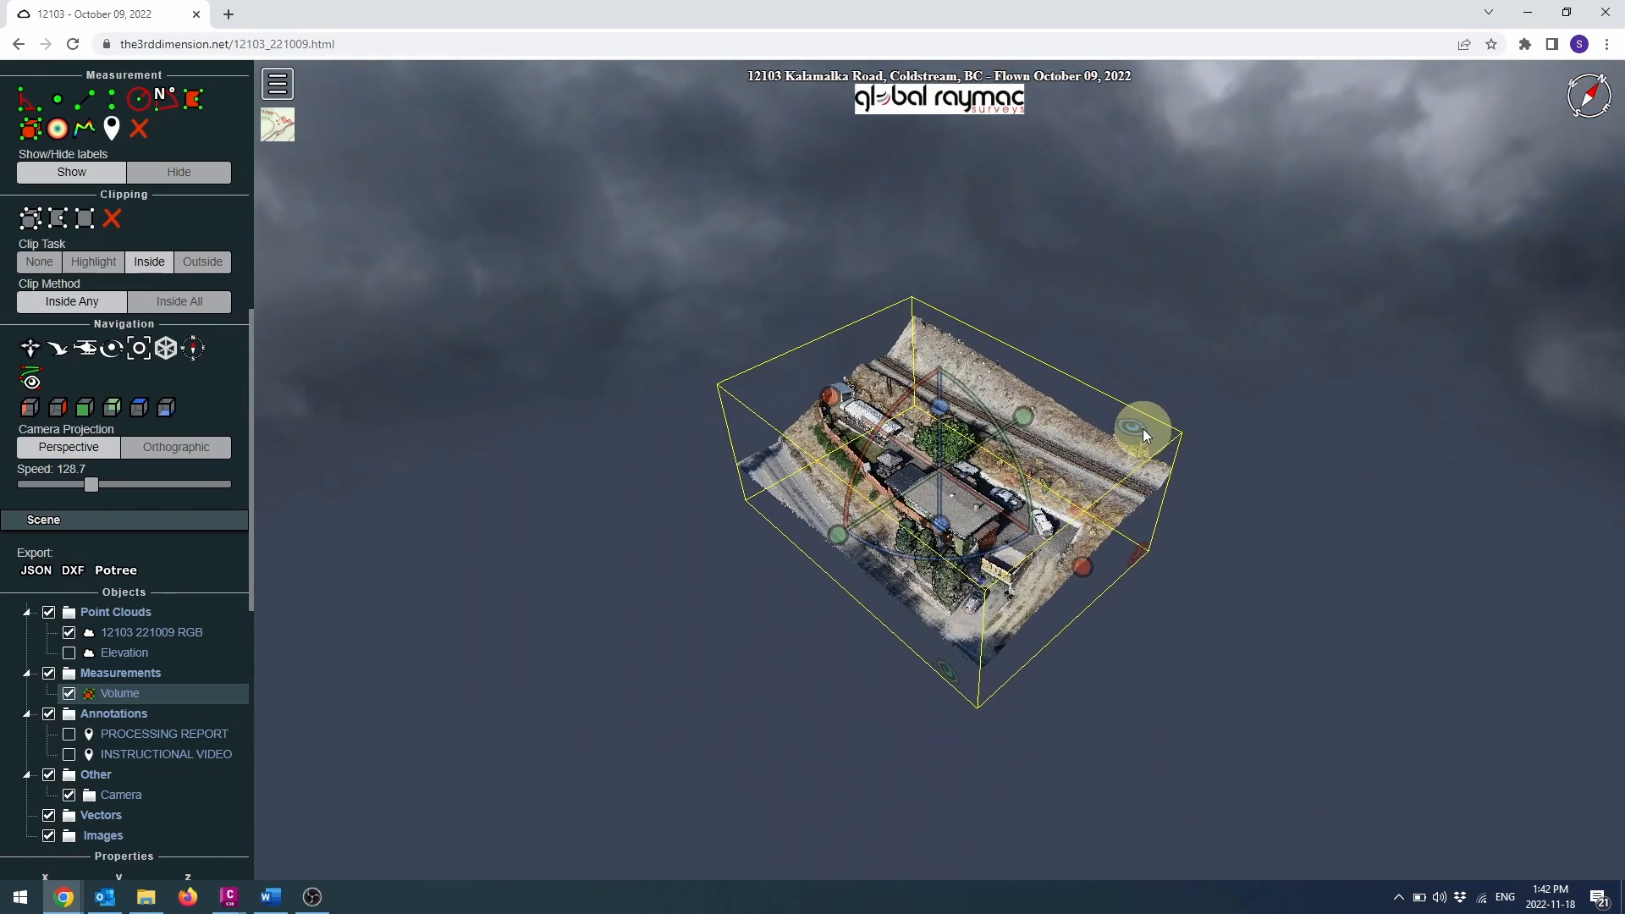
drag(1145, 435, 1220, 595)
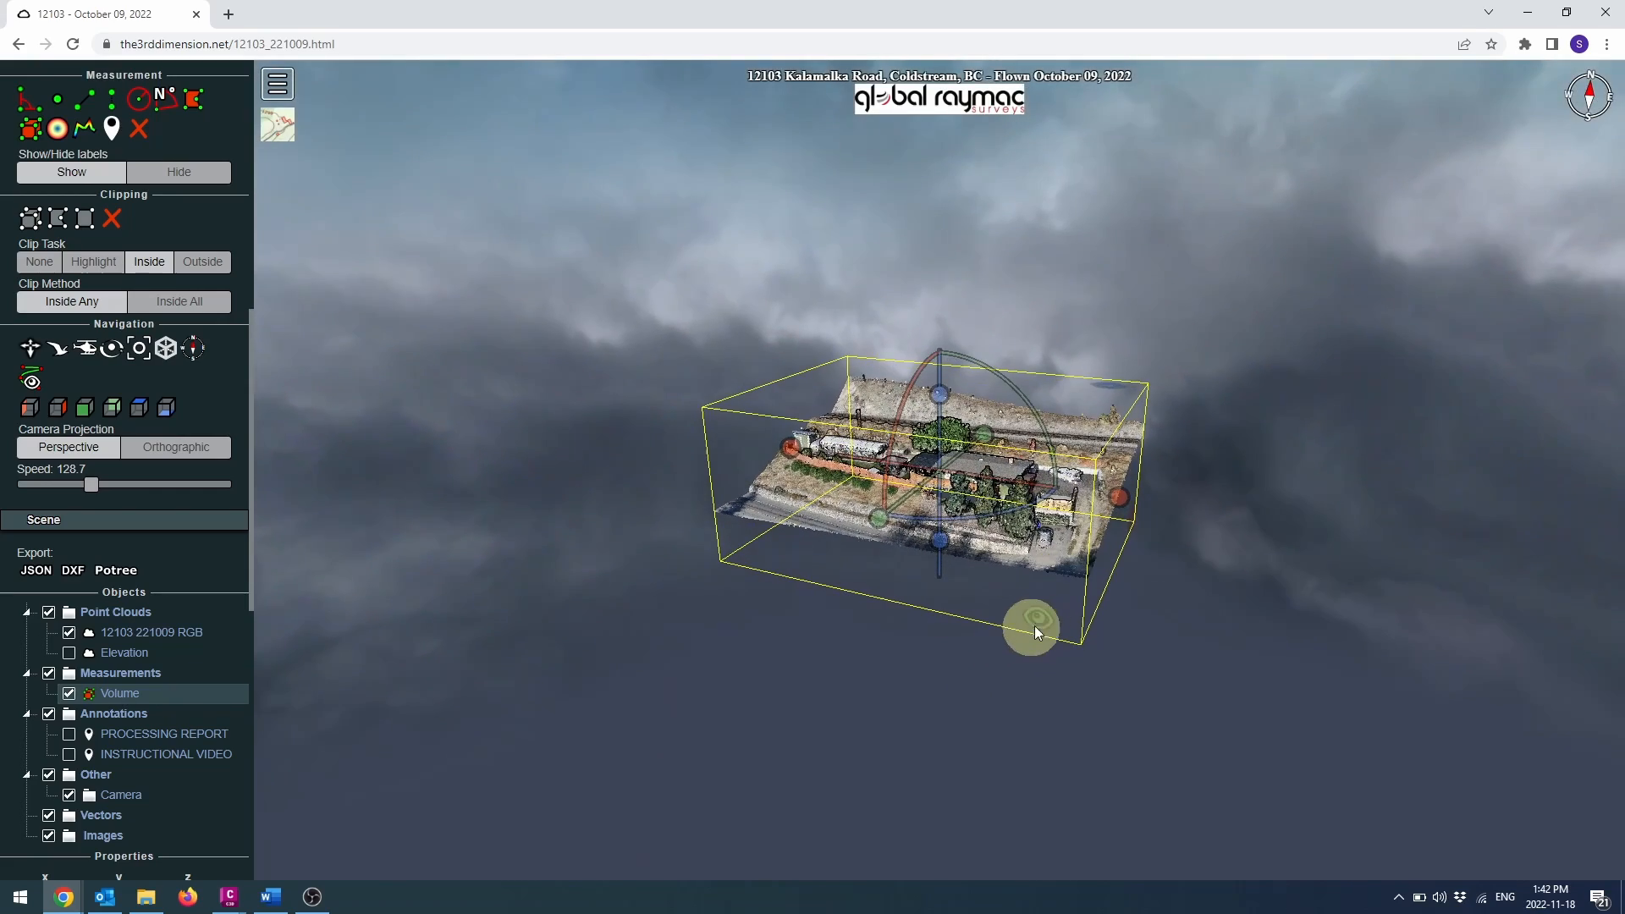
drag(1033, 632, 1065, 605)
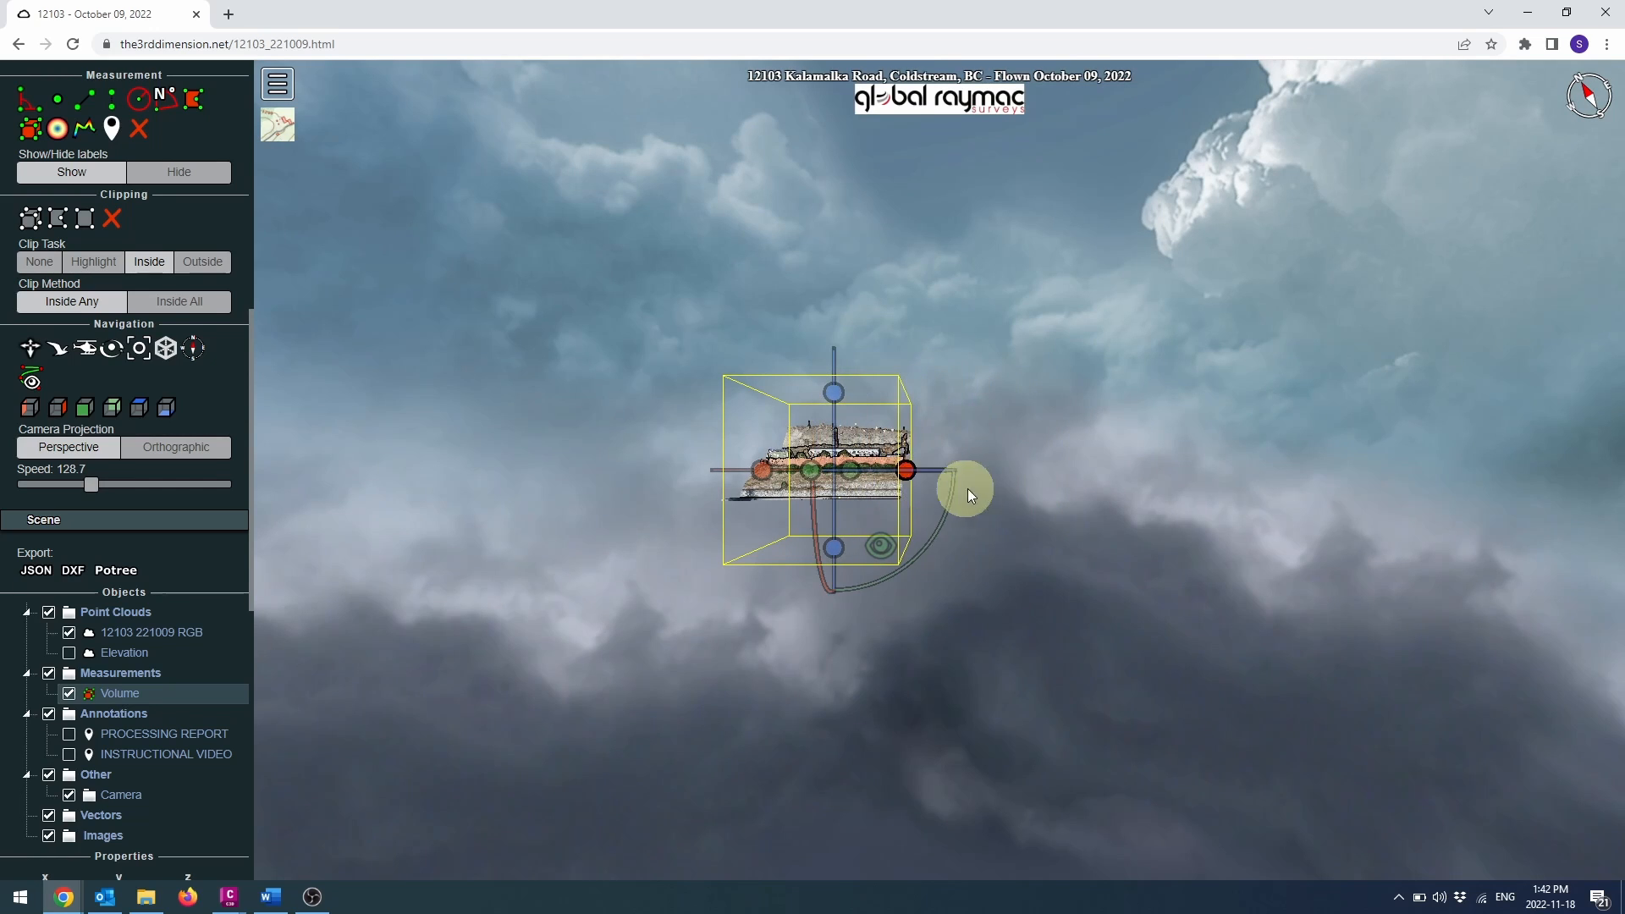
drag(969, 492, 901, 476)
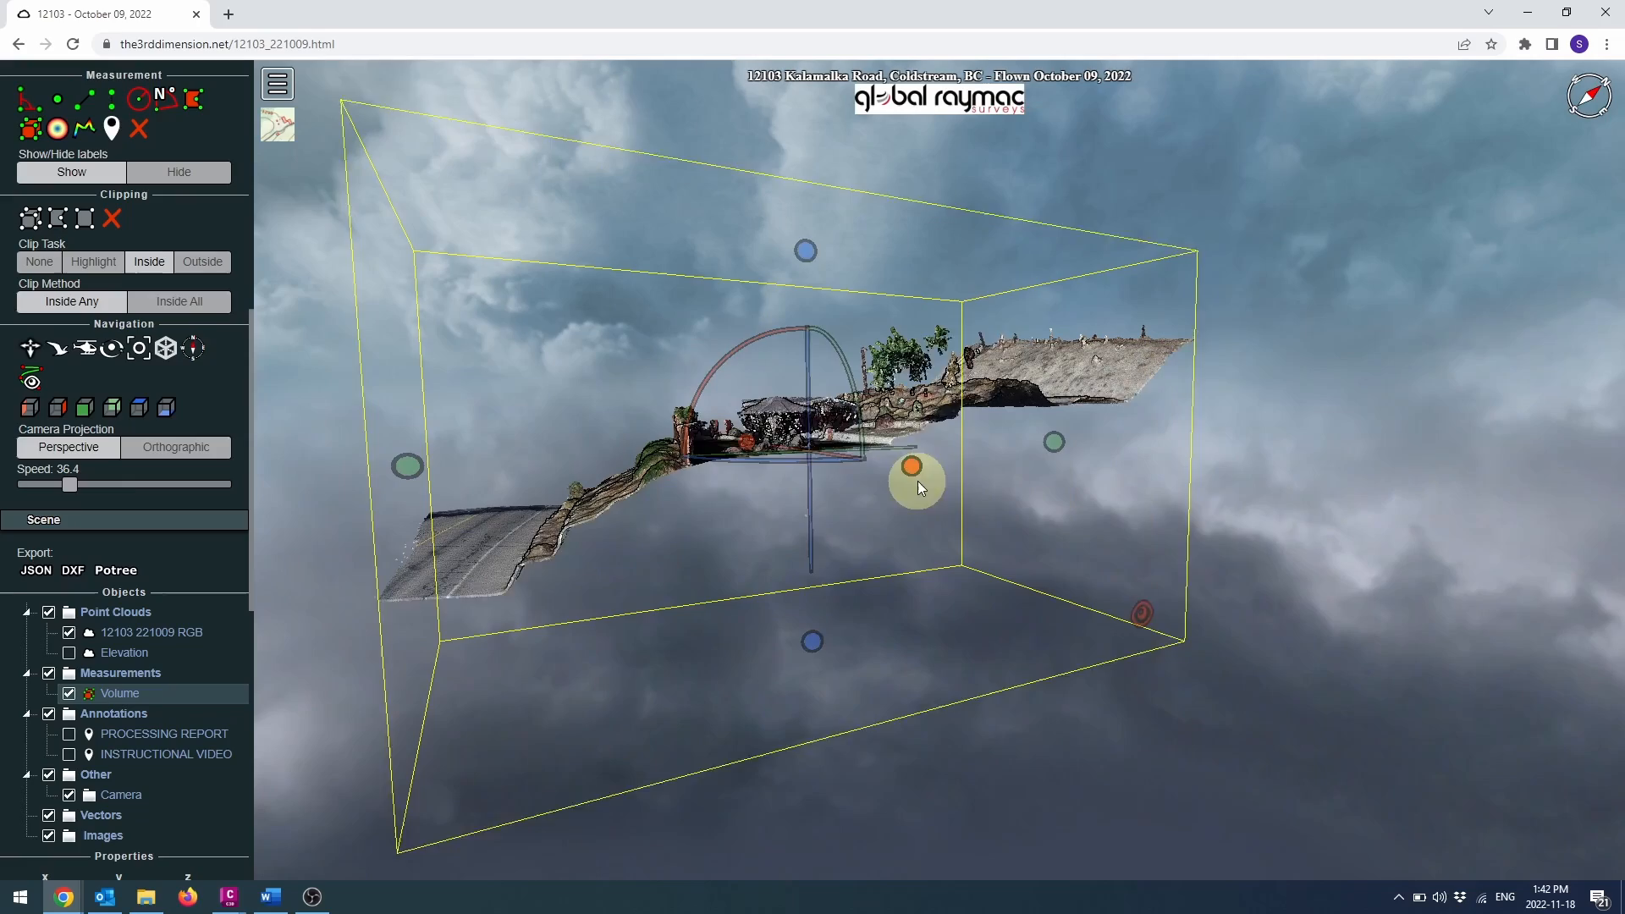
drag(918, 487, 1094, 536)
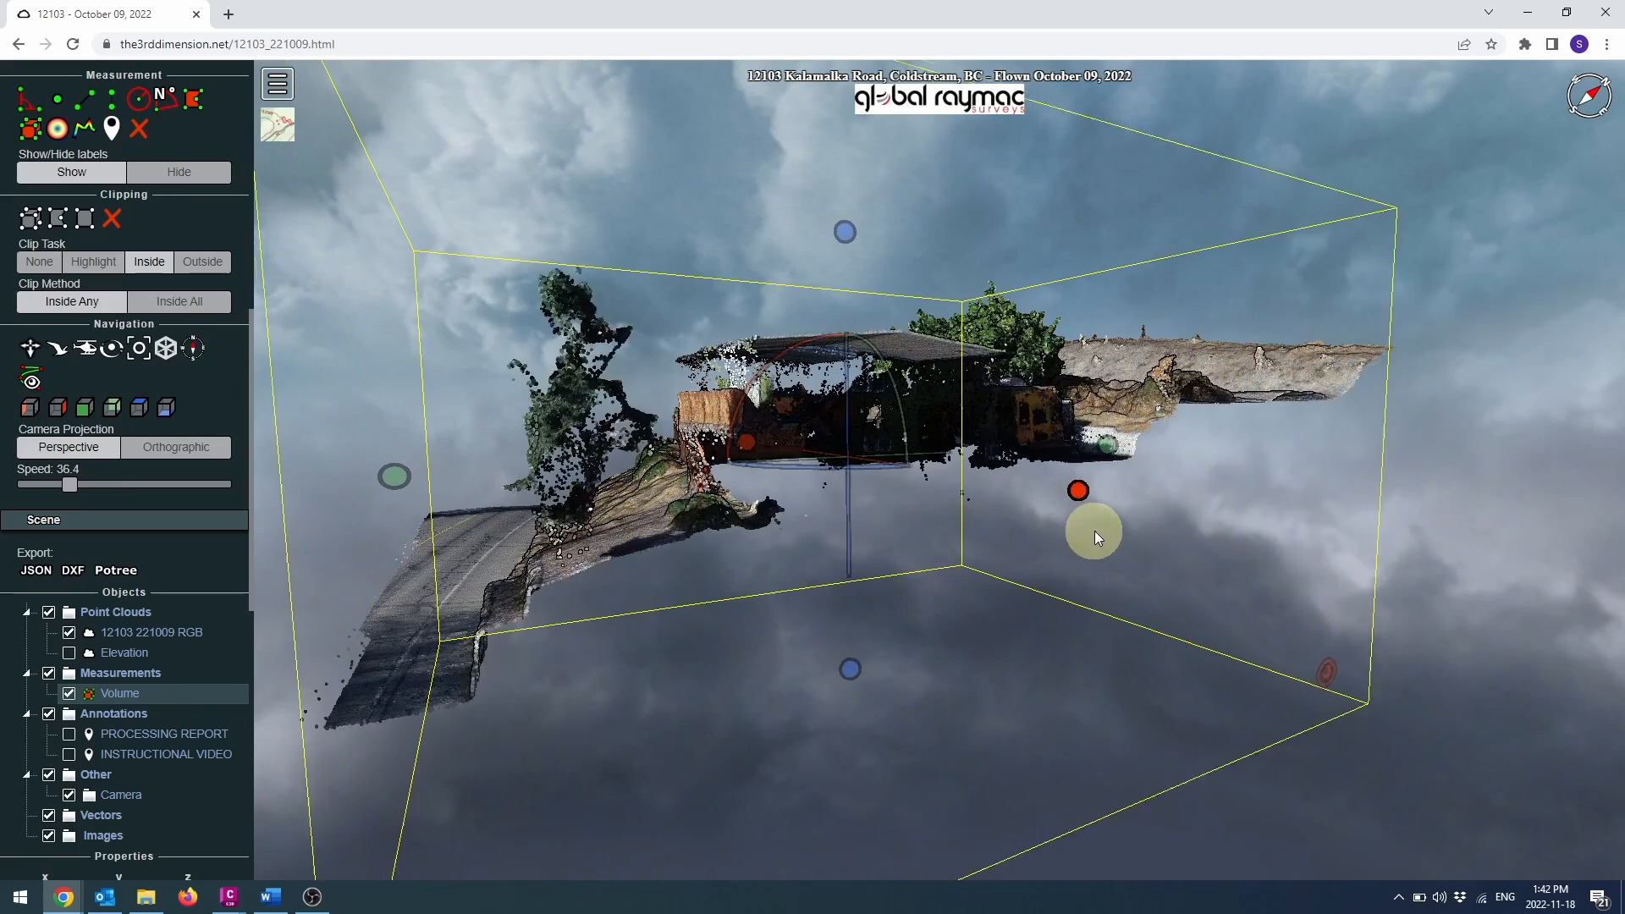
drag(1094, 538, 1358, 590)
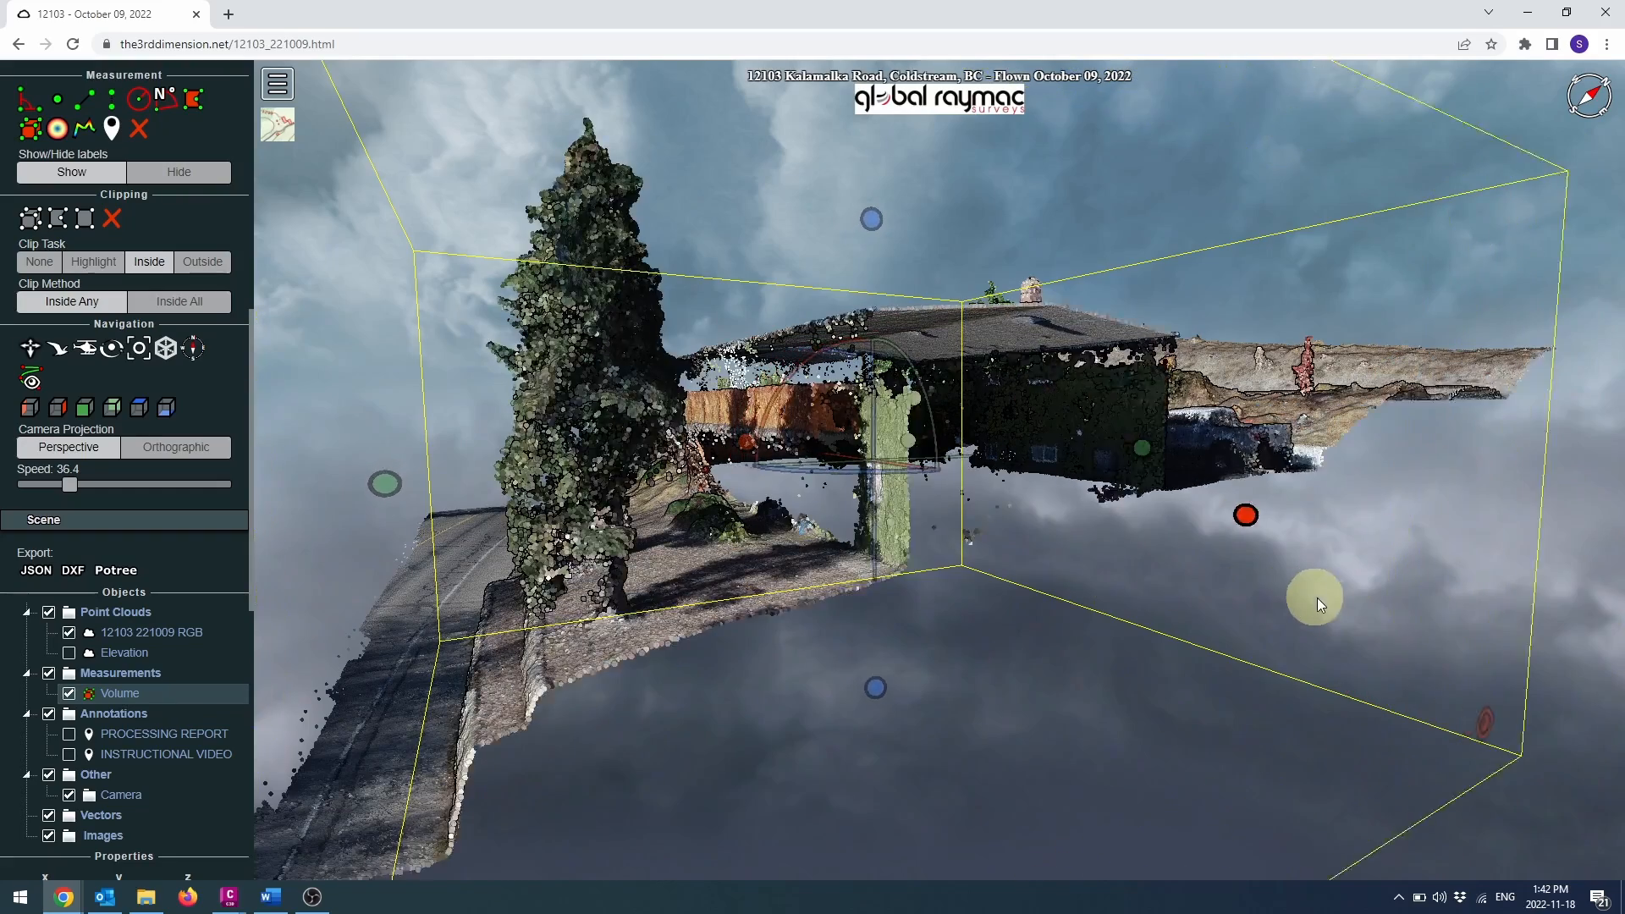
drag(1321, 604, 1153, 528)
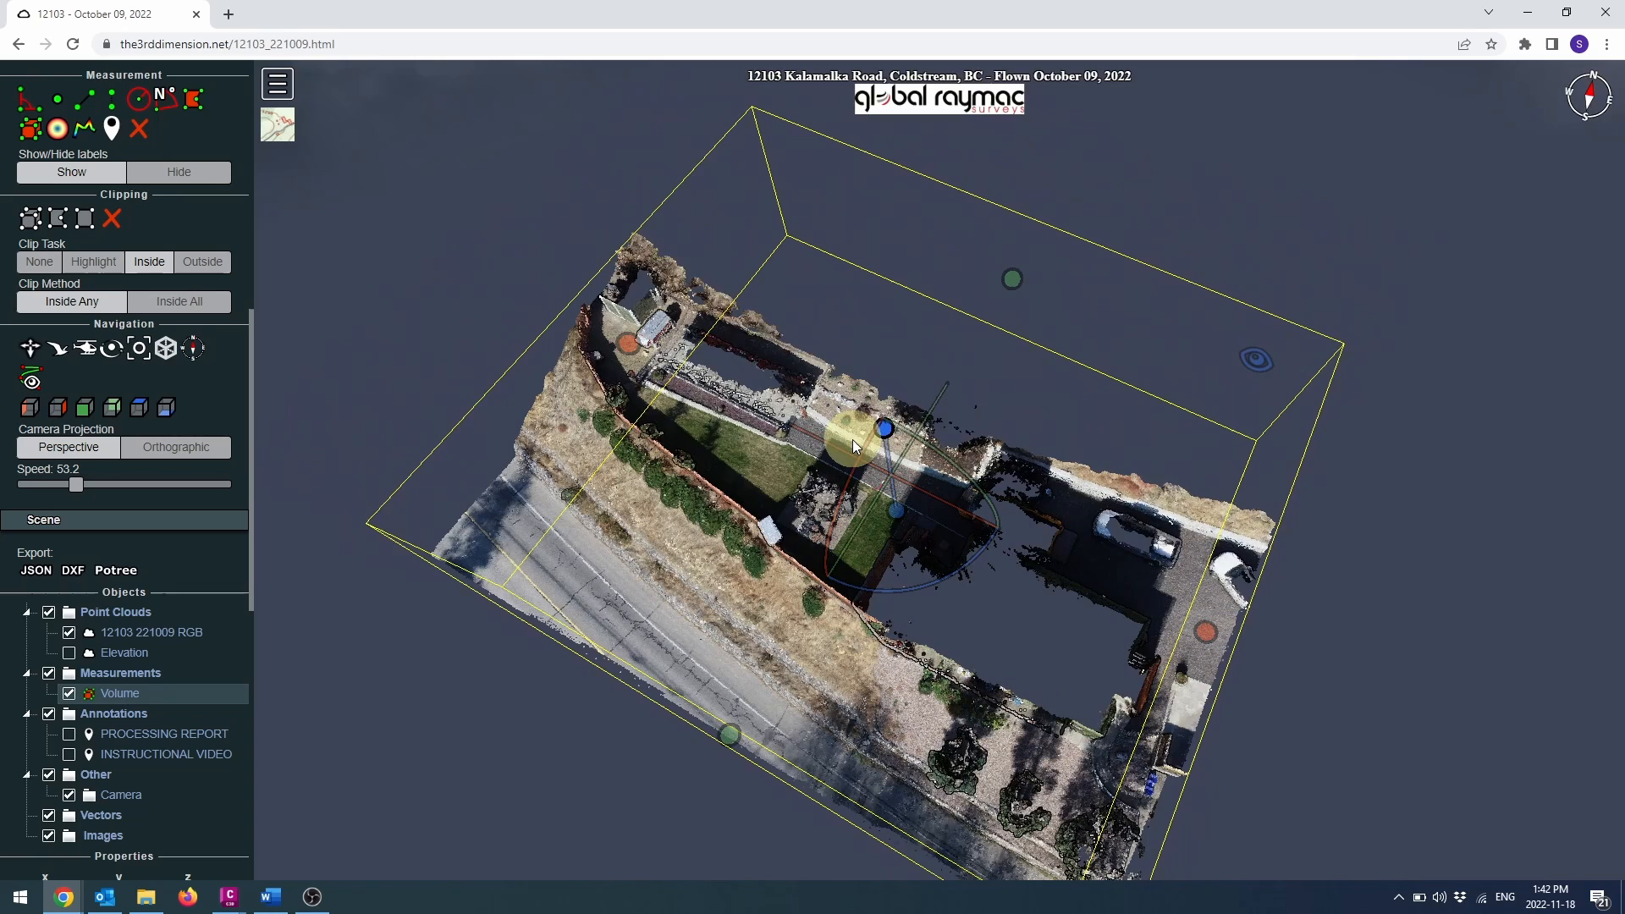
Step: Lower the volume box to ground level, cutting away building and trees
drag(855, 446, 848, 477)
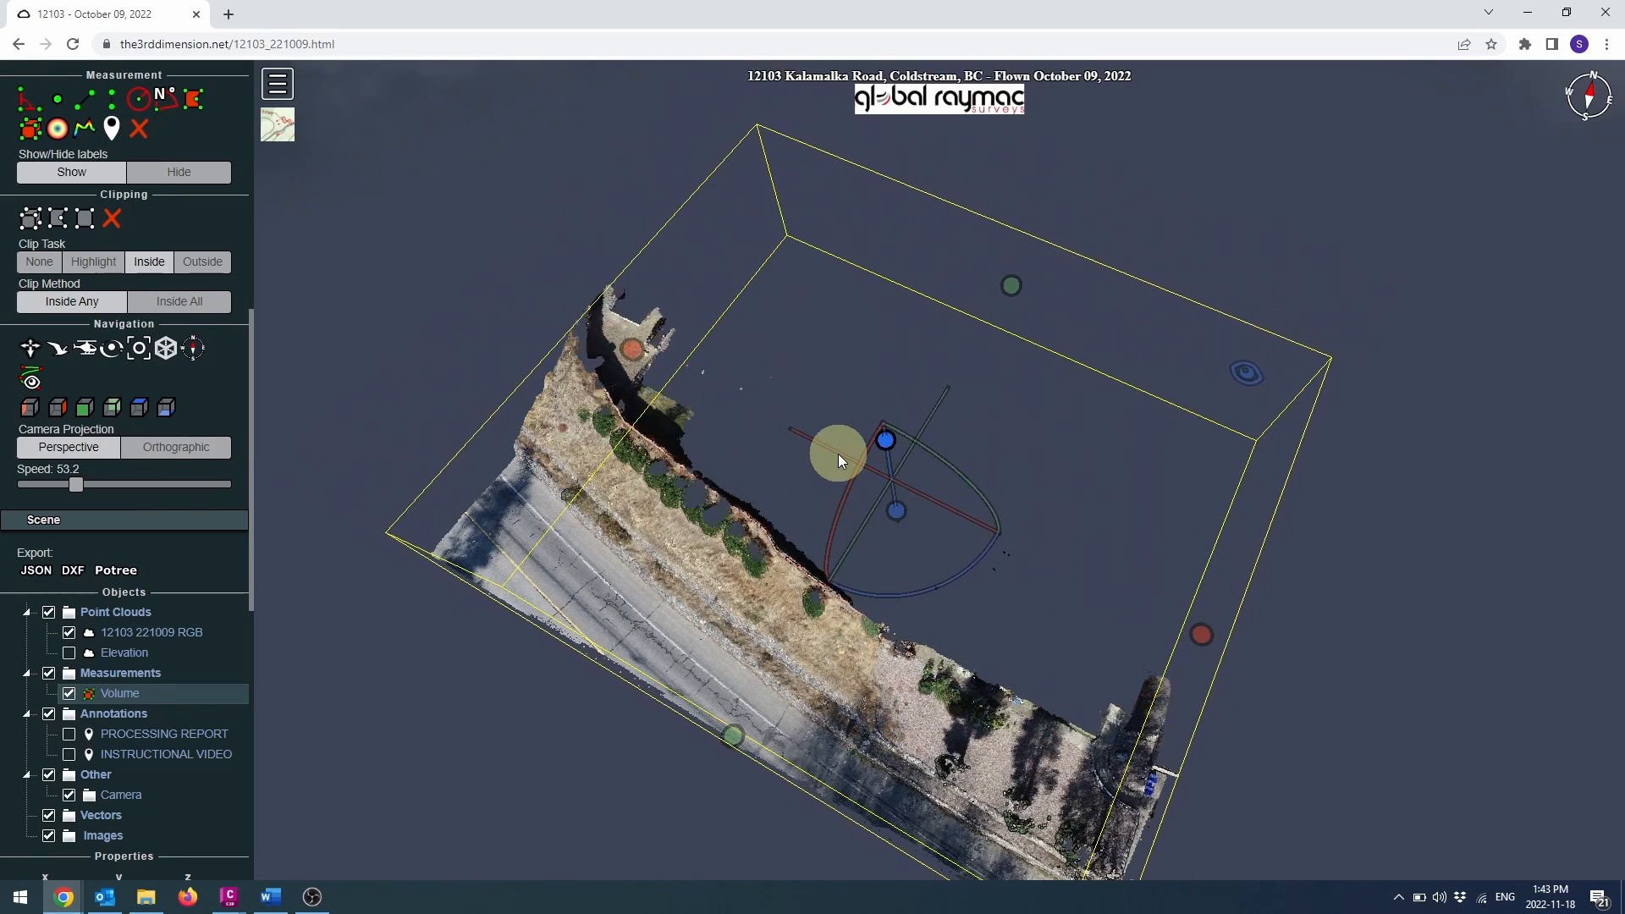
drag(837, 461, 837, 481)
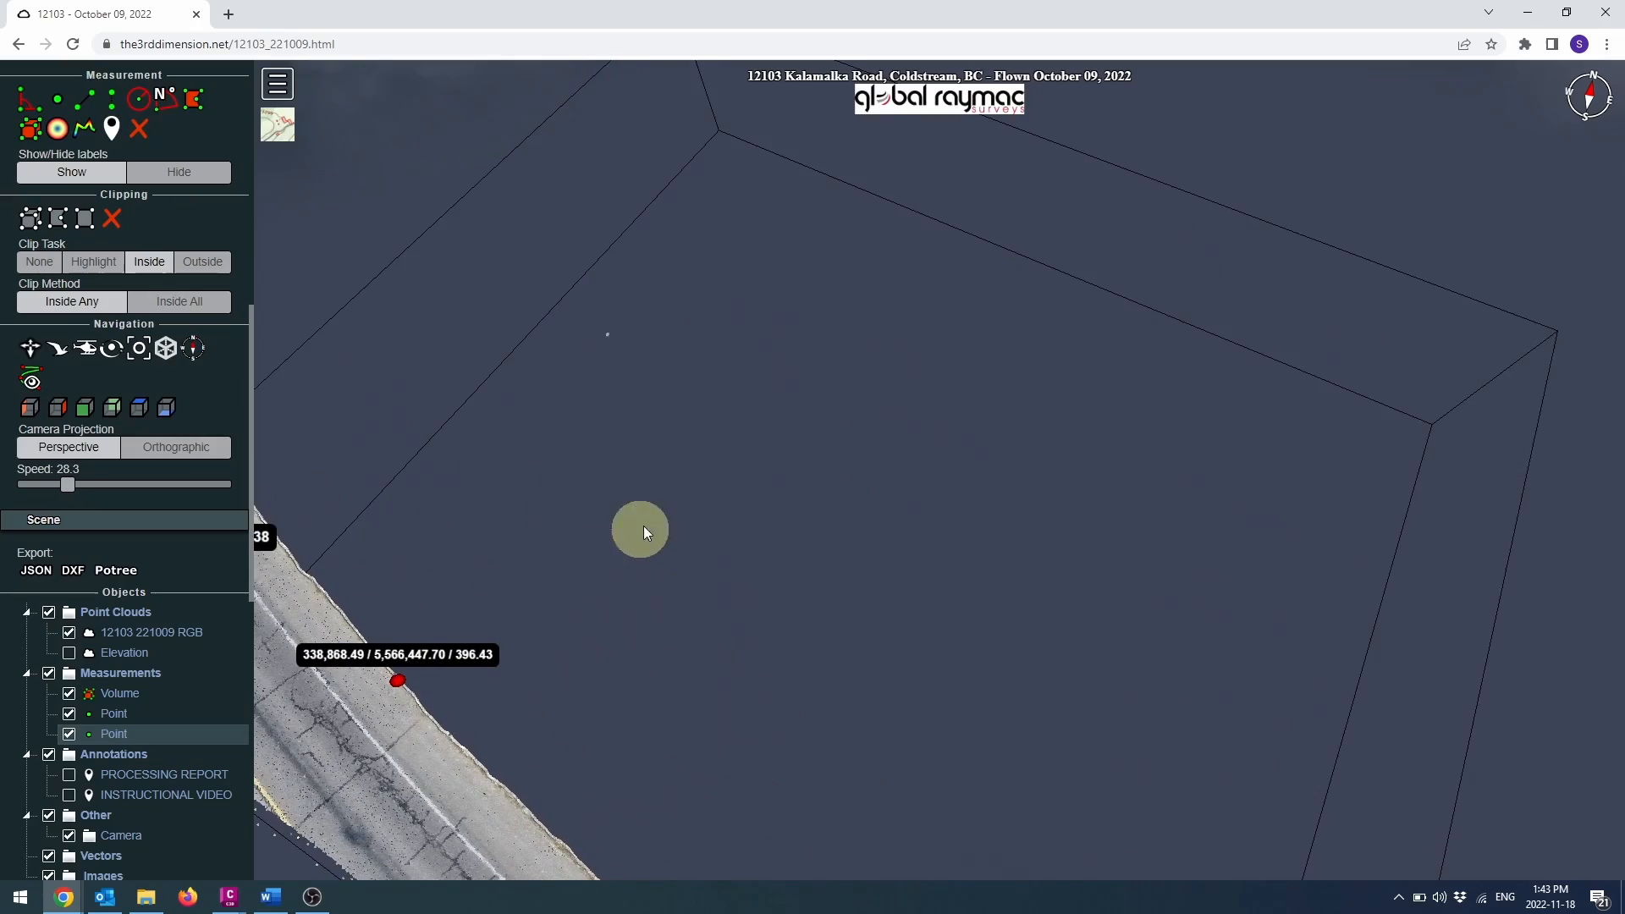
Step: Move along the road edge and place two point measurements
drag(640, 532, 719, 417)
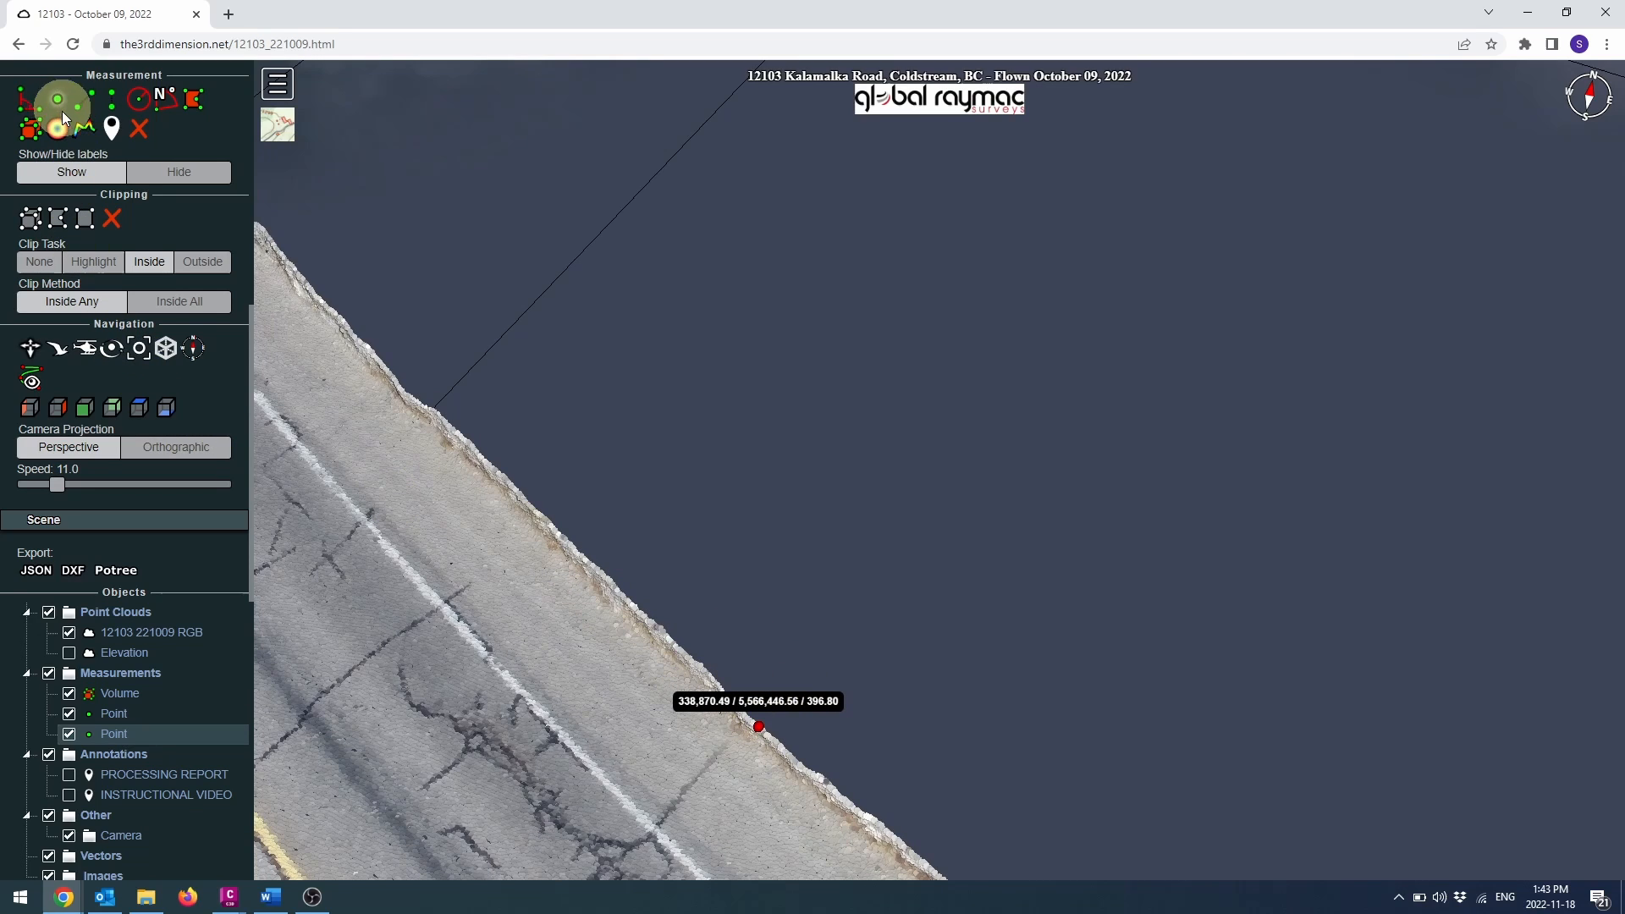
click(385, 368)
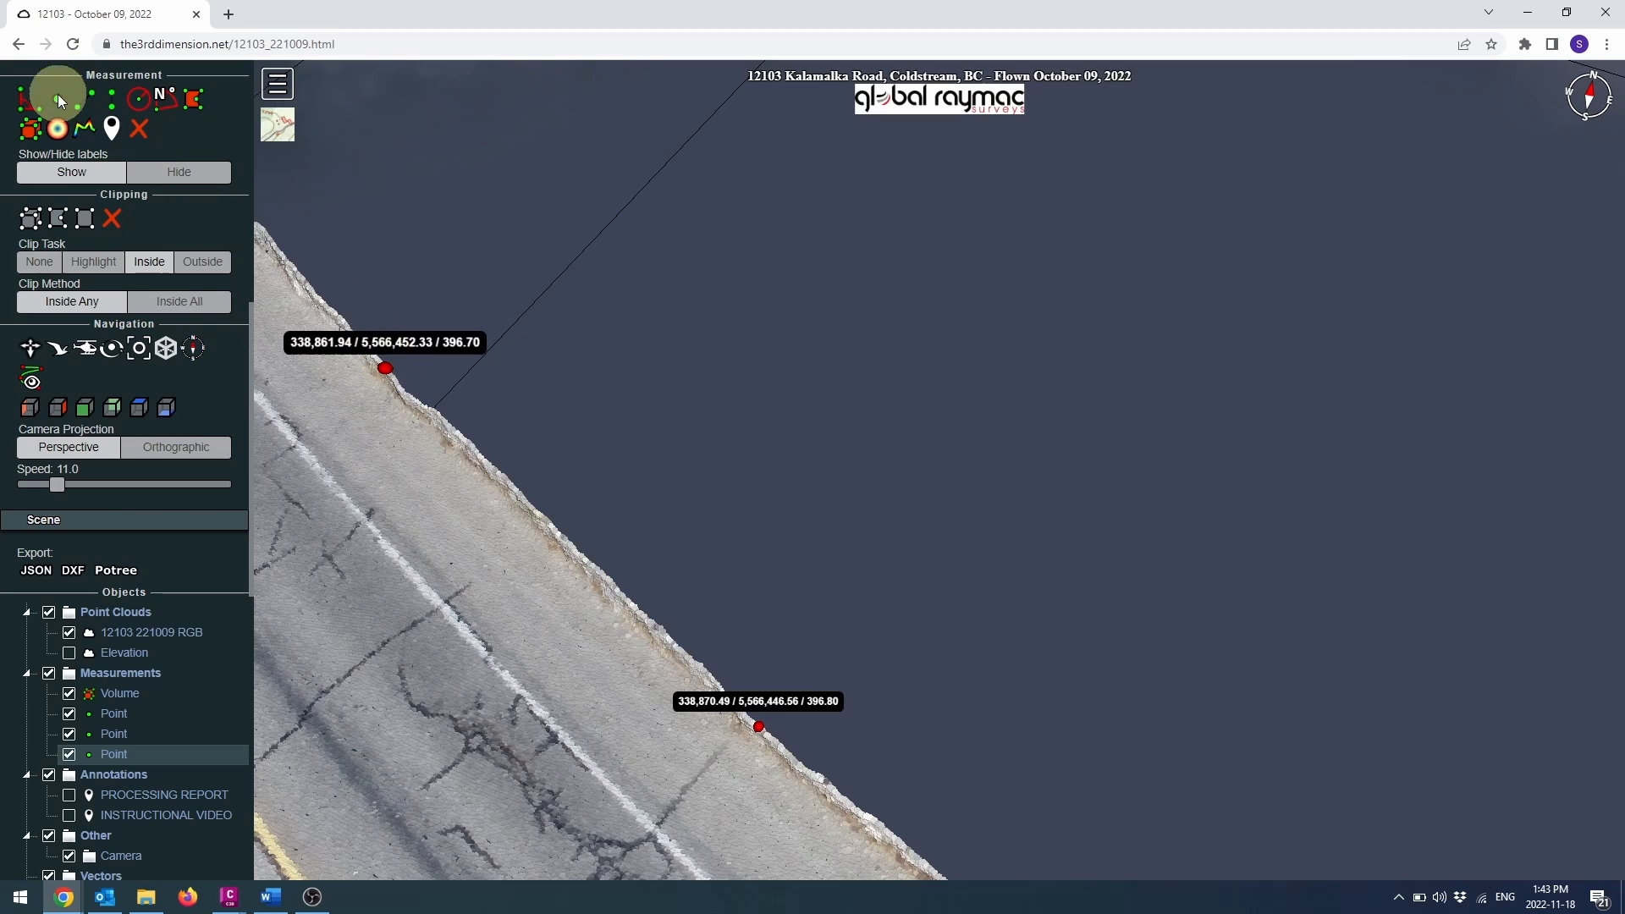
click(547, 519)
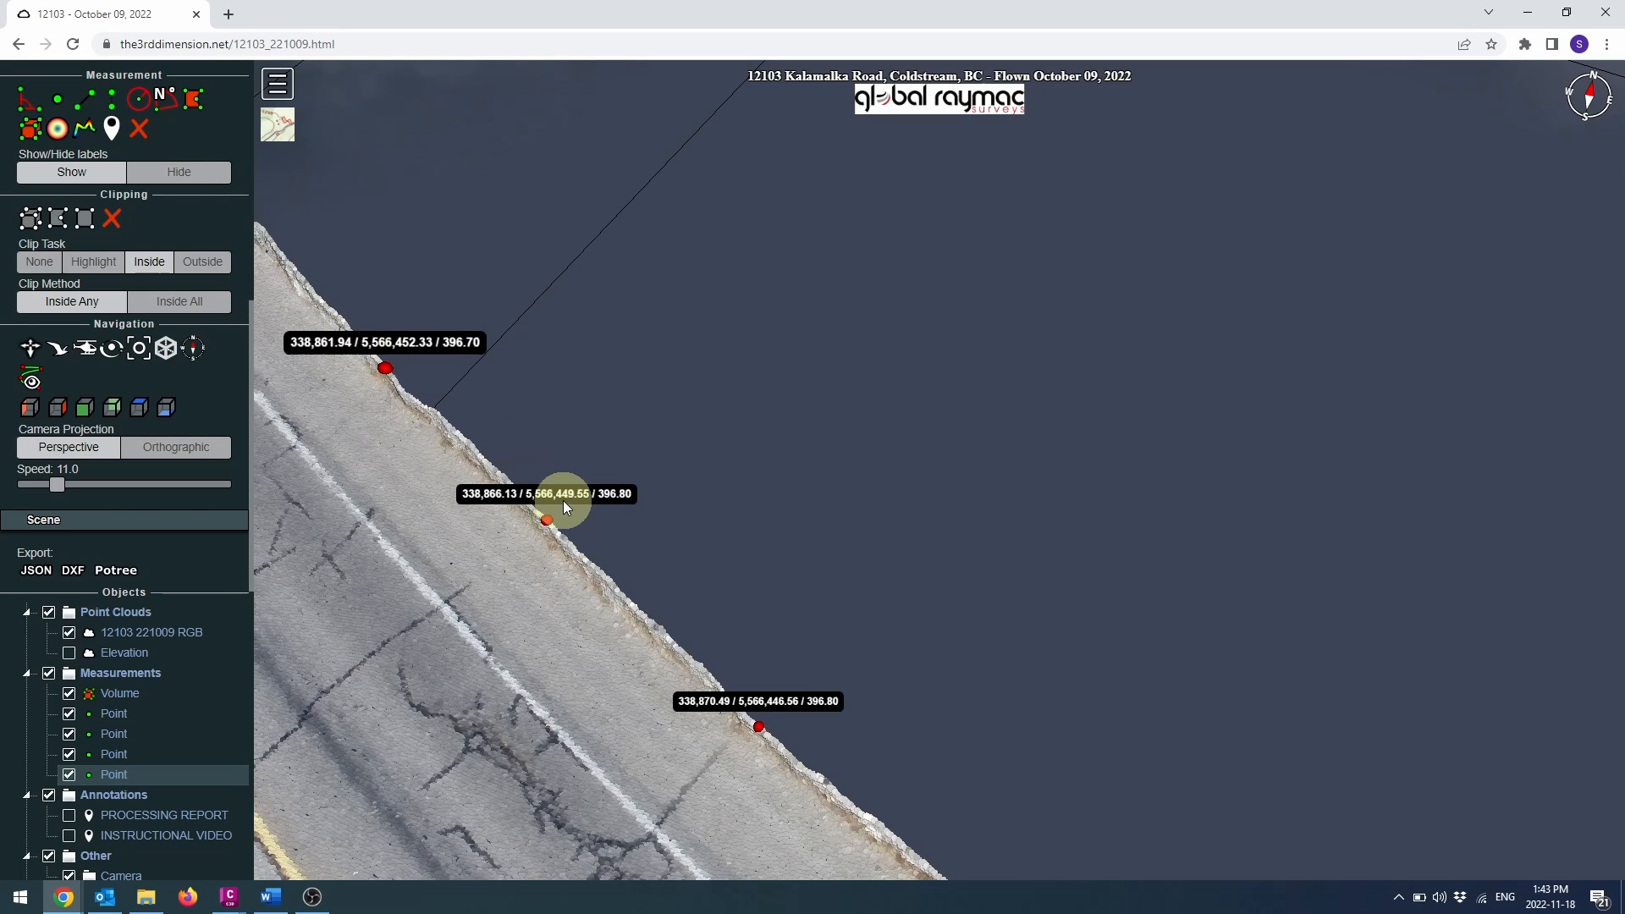